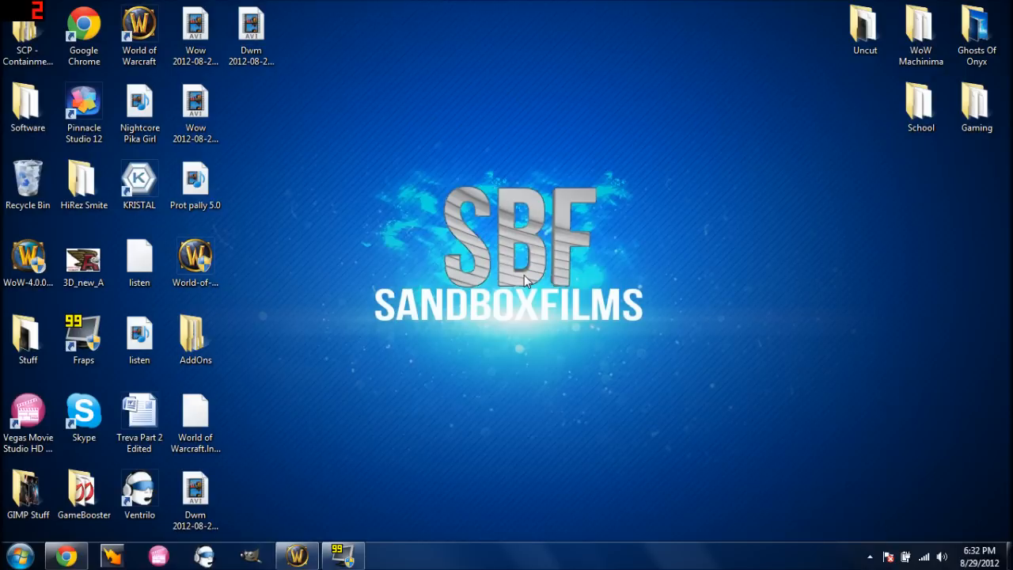
# Bring Chrome forward to show the BLZPTS00007 forum thread
pyautogui.click(195, 495)
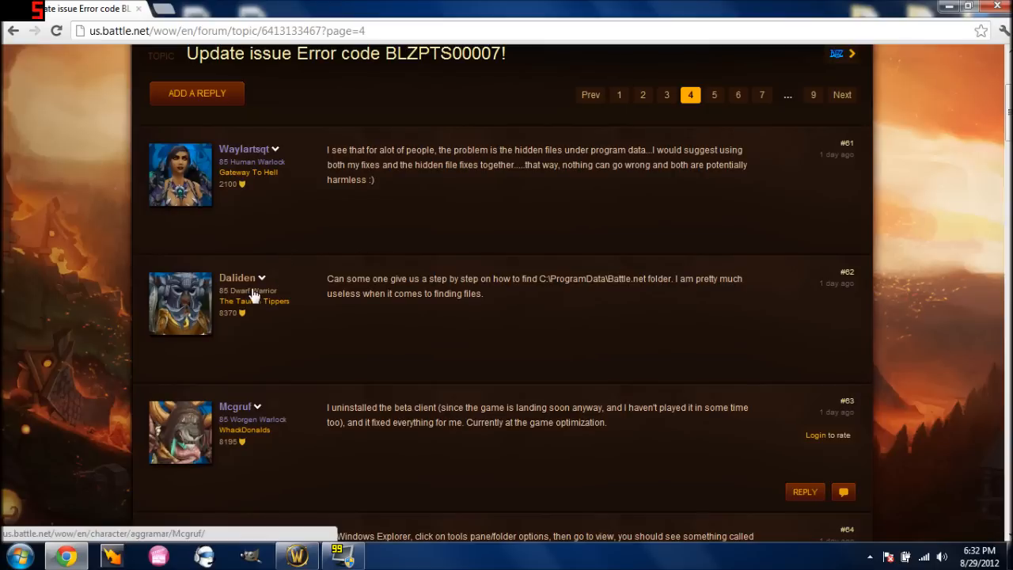
pyautogui.scroll(3)
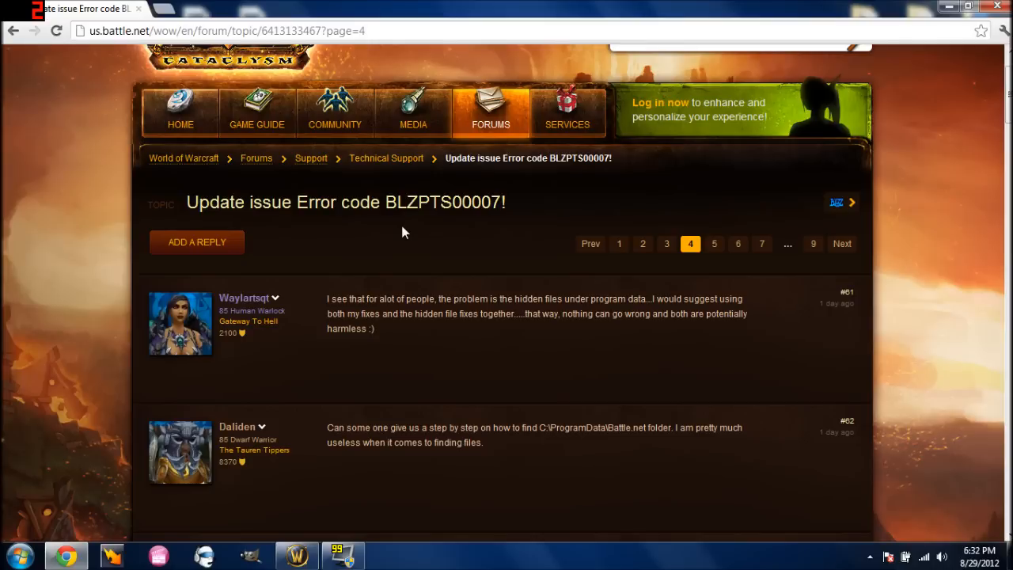
pyautogui.moveTo(426, 237)
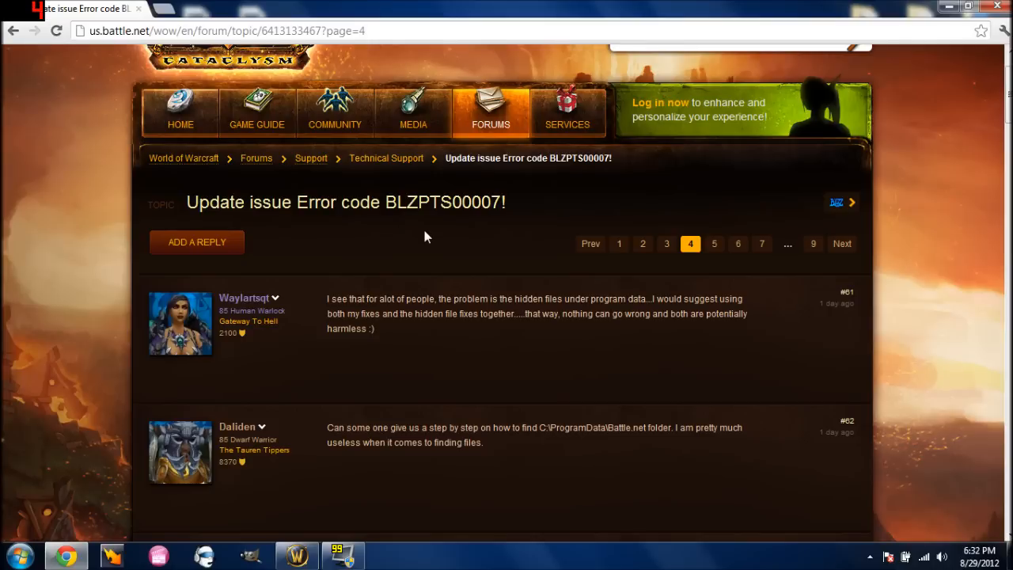
pyautogui.scroll(-3)
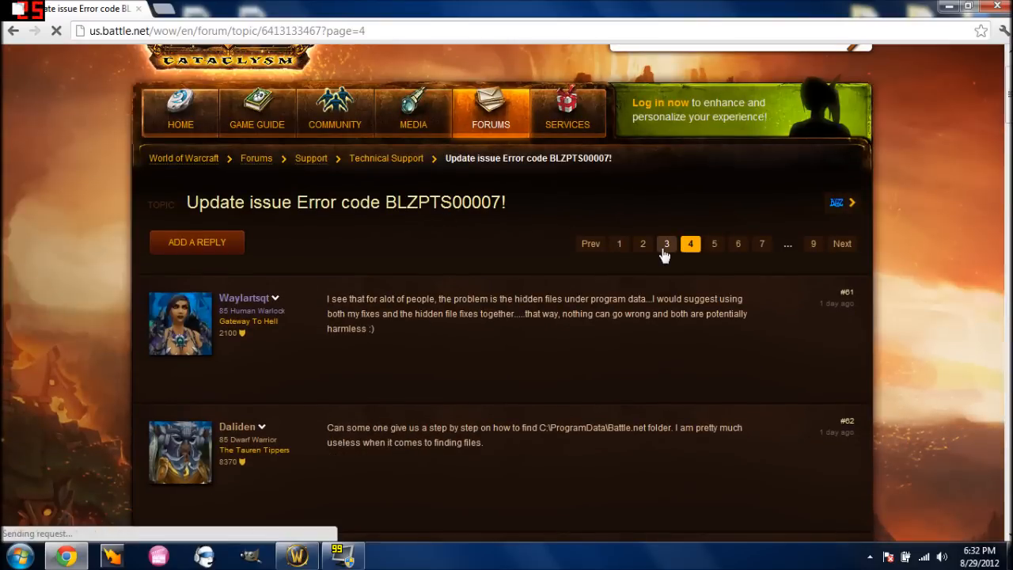
# Go to page 3 of the BLZPTS00007 forum thread
pyautogui.click(666, 243)
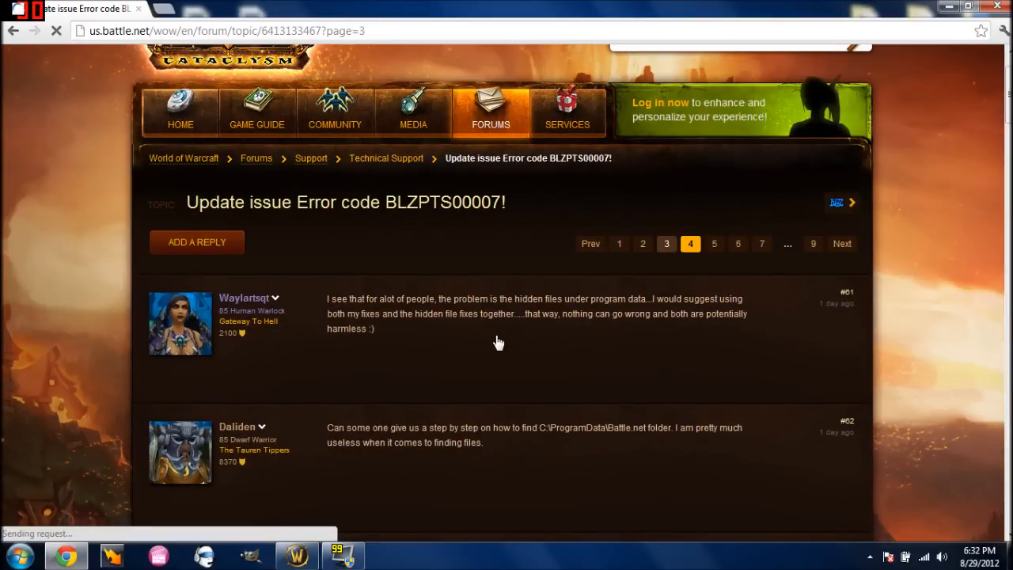
pyautogui.click(666, 243)
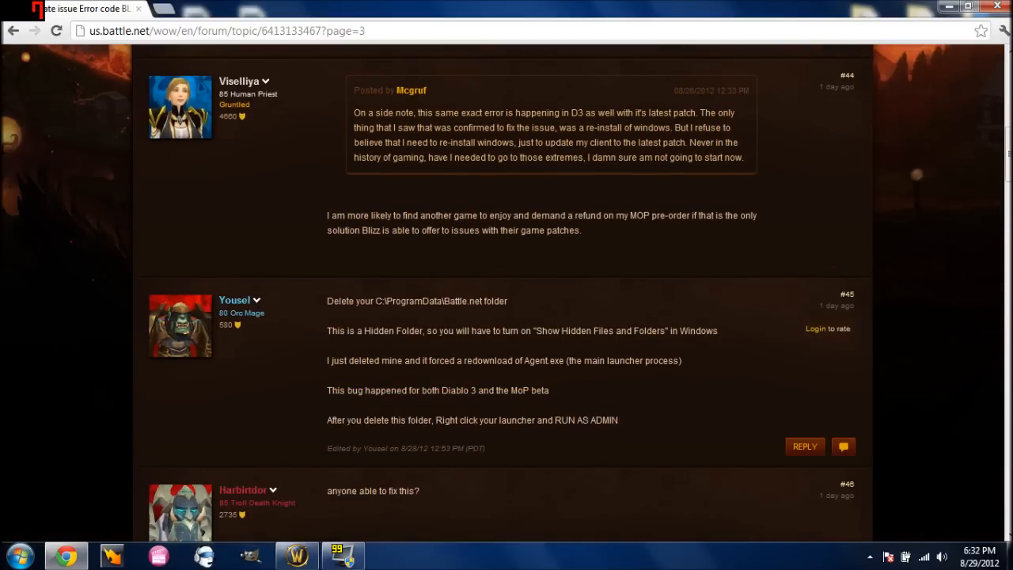
pyautogui.moveTo(260, 324)
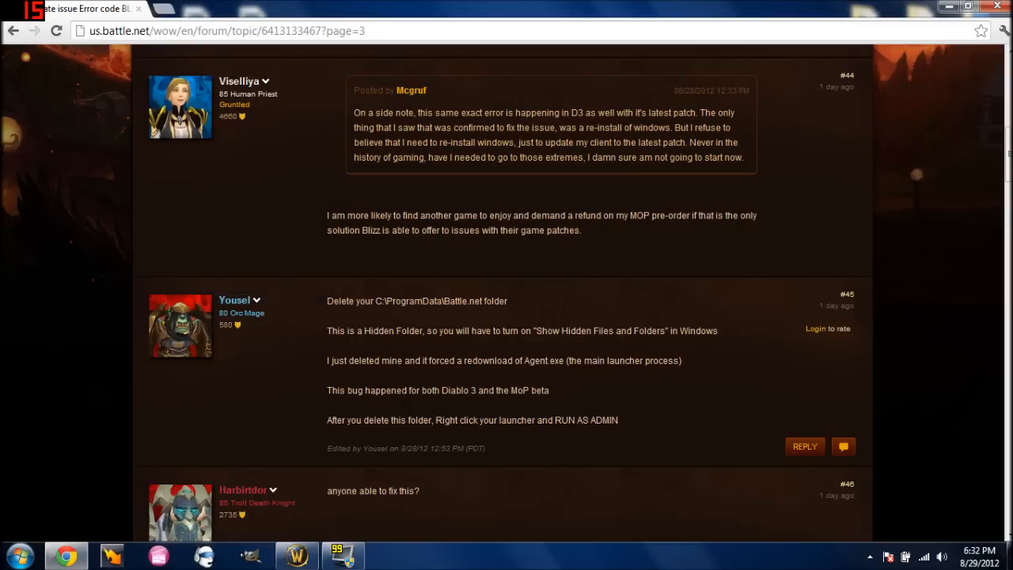
pyautogui.moveTo(395, 313)
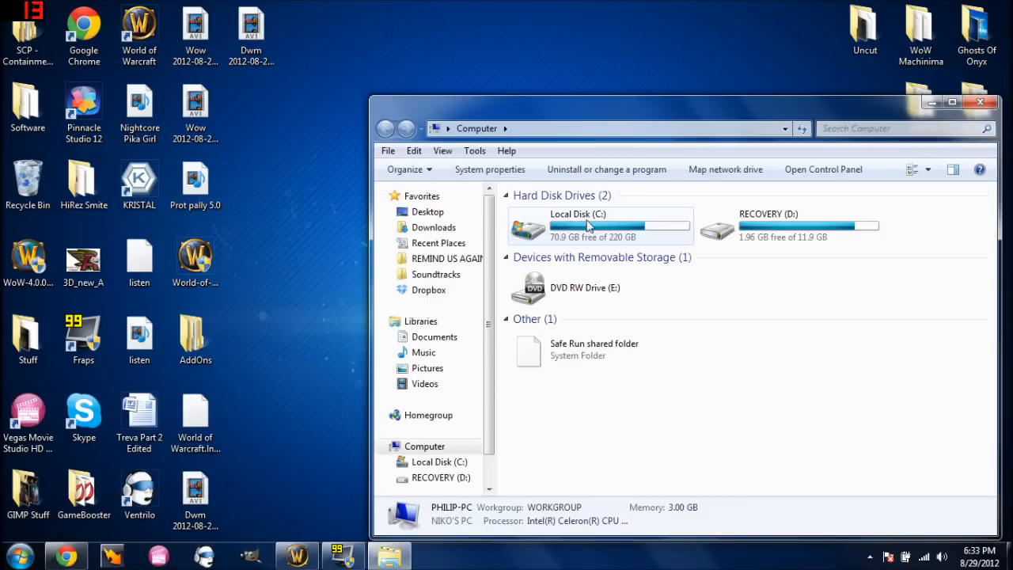
# Open Local Disk (C:) and navigate to C:\ProgramData by typing its path
pyautogui.doubleClick(578, 226)
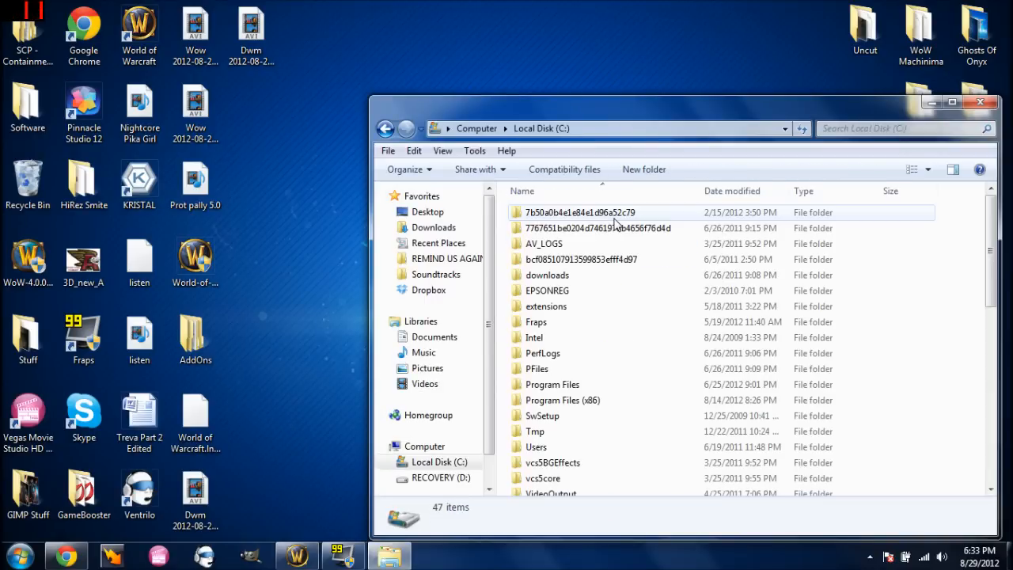
pyautogui.moveTo(614, 218)
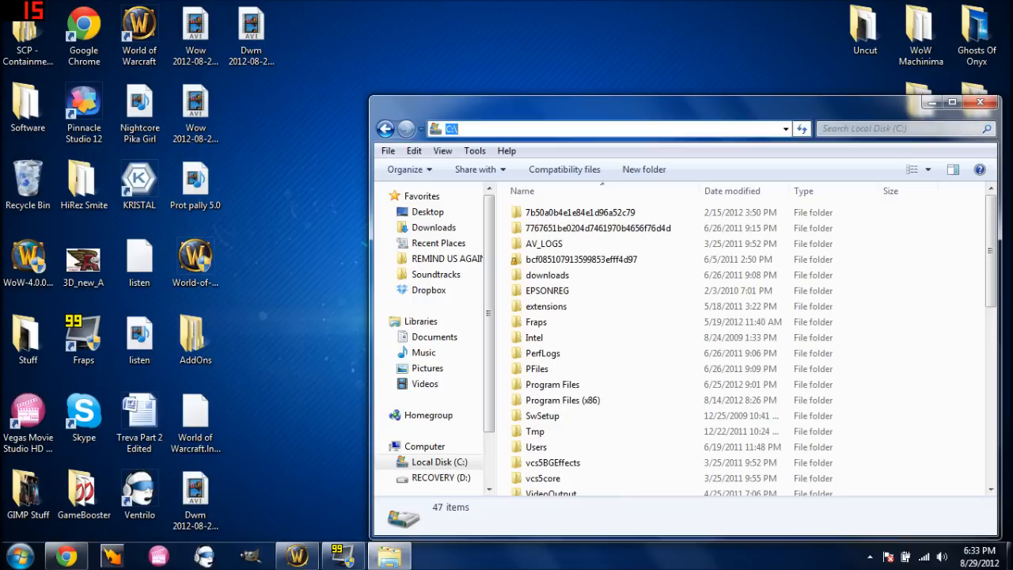
pyautogui.moveTo(628, 188)
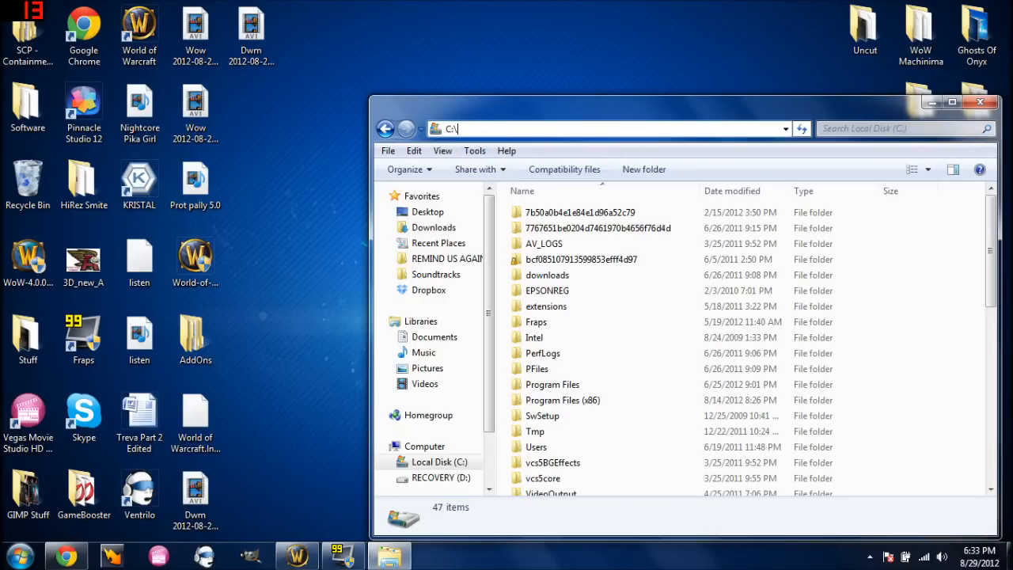
pyautogui.write('Pr')
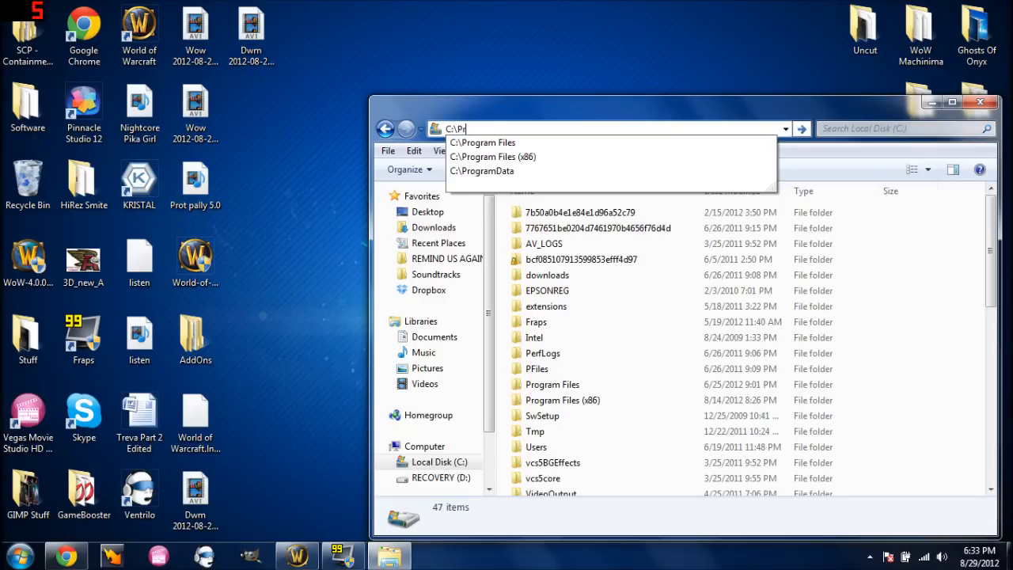
pyautogui.write('ogr')
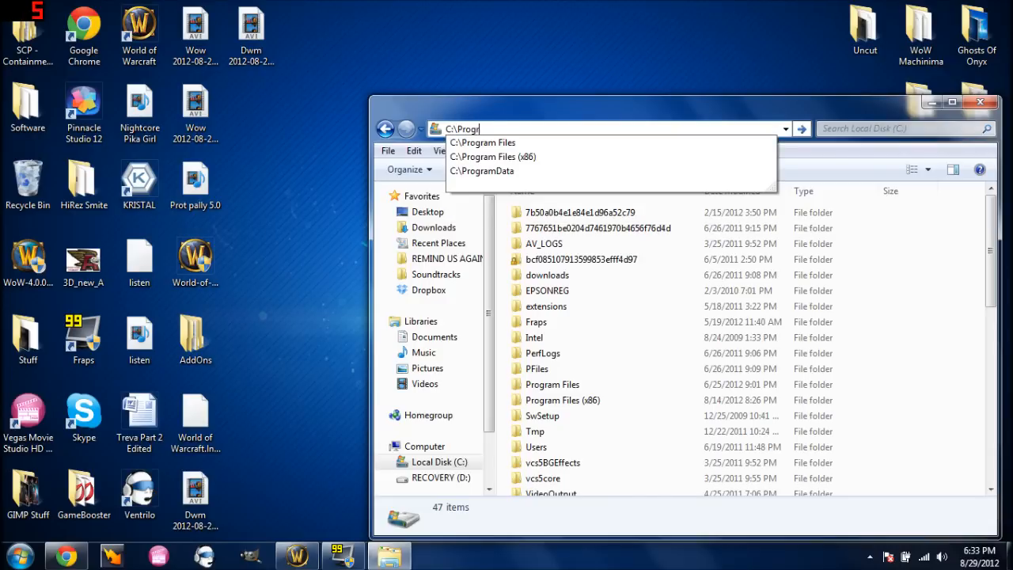
pyautogui.write('am')
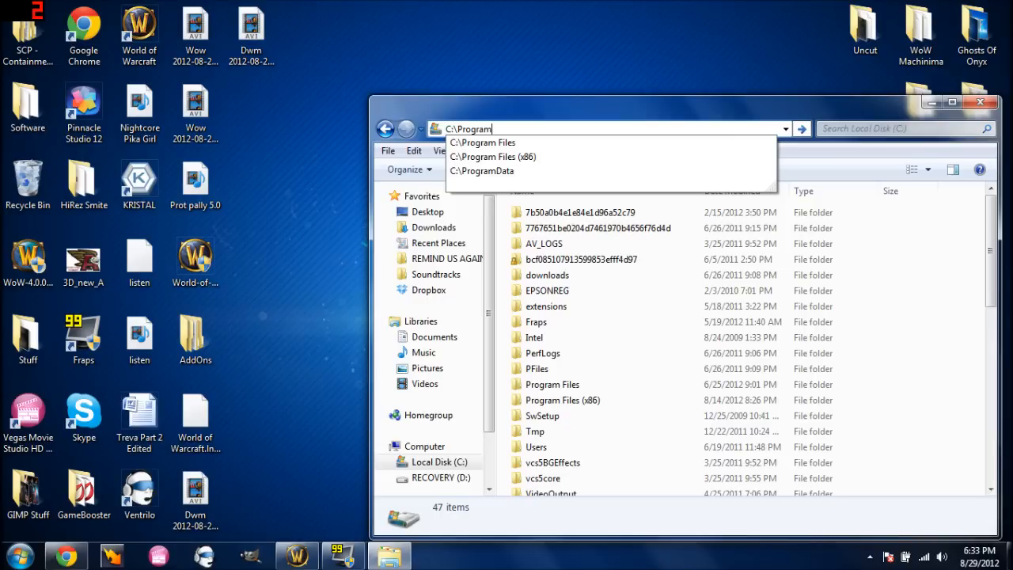
pyautogui.click(482, 171)
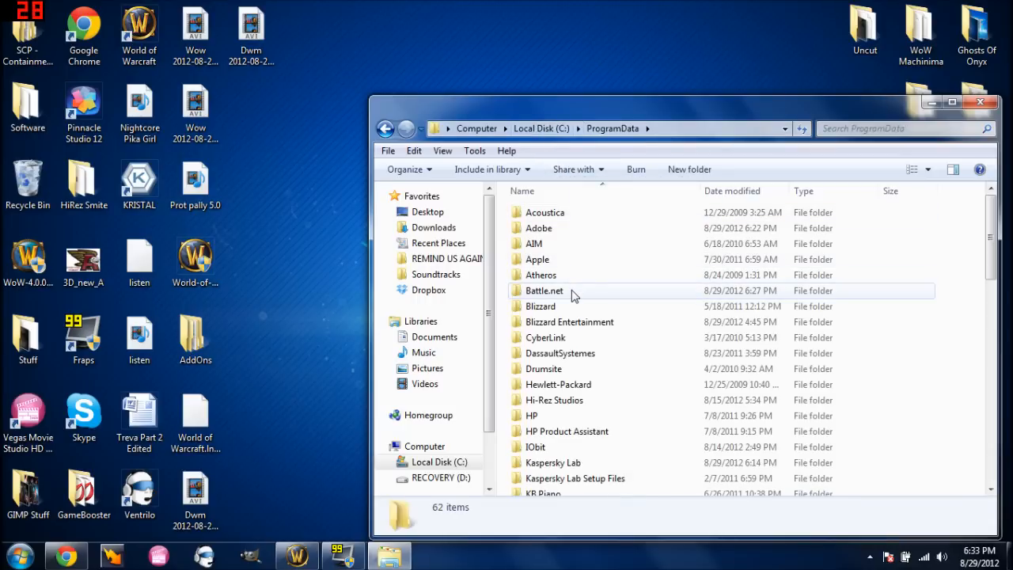
pyautogui.moveTo(545, 290)
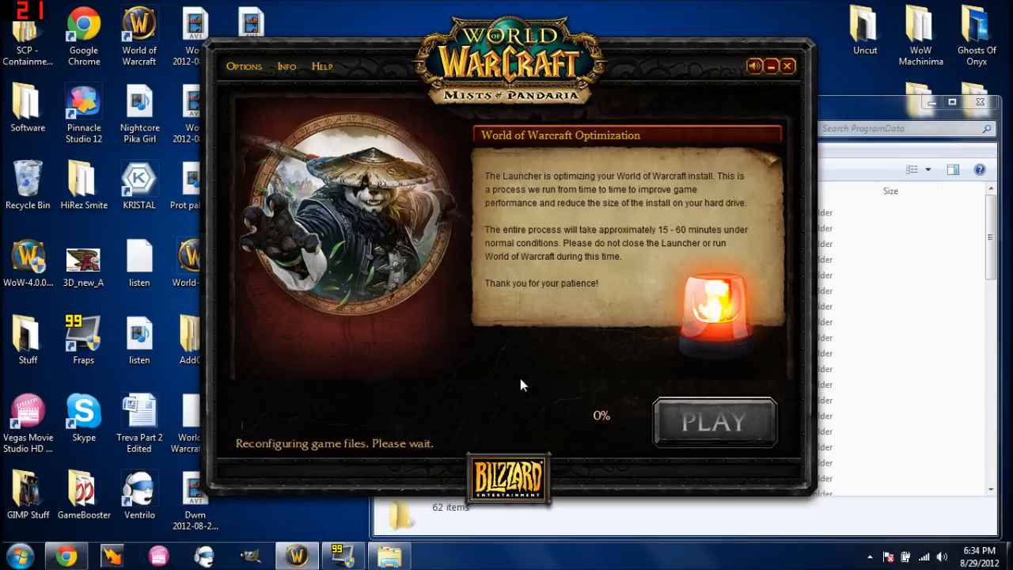
pyautogui.moveTo(867, 107)
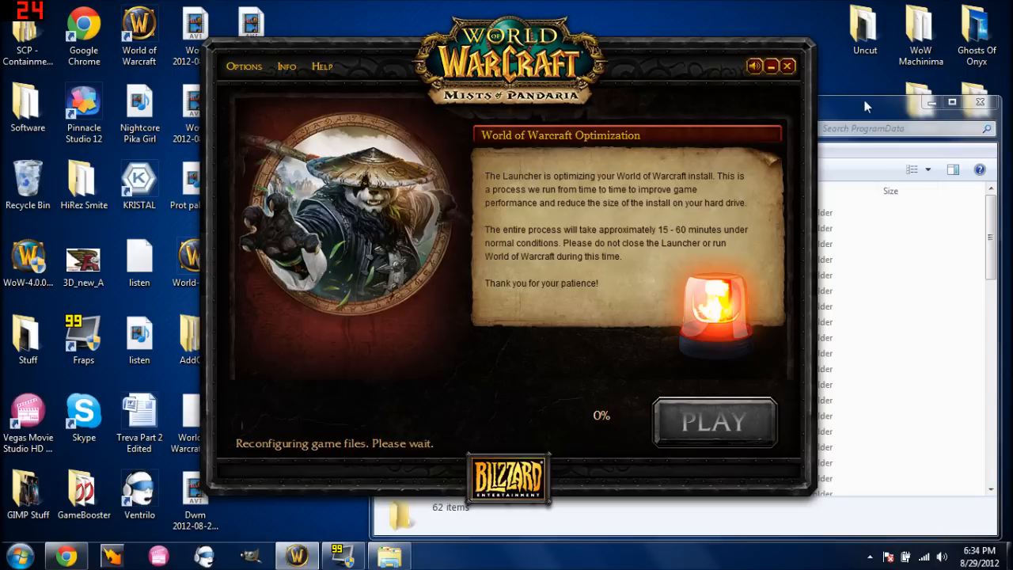